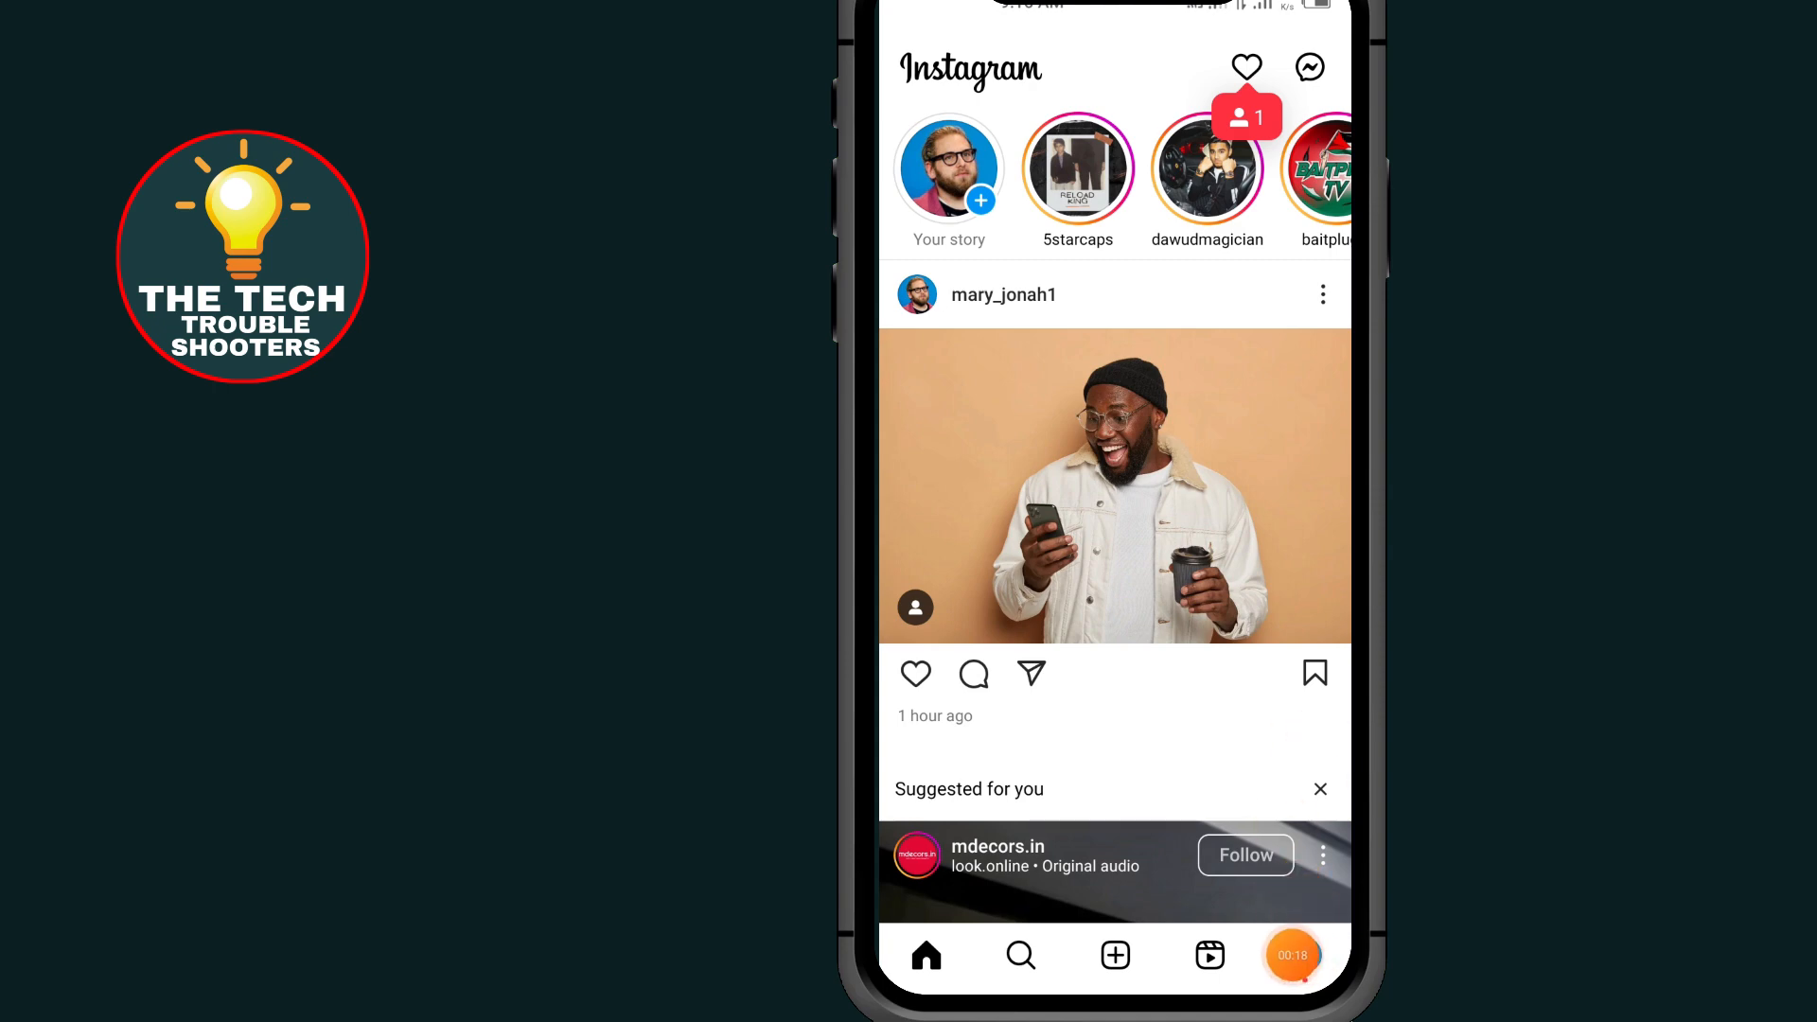
# Step: Go to the jonahaliyu_1 profile and bring up its account options menu
pyautogui.click(1302, 954)
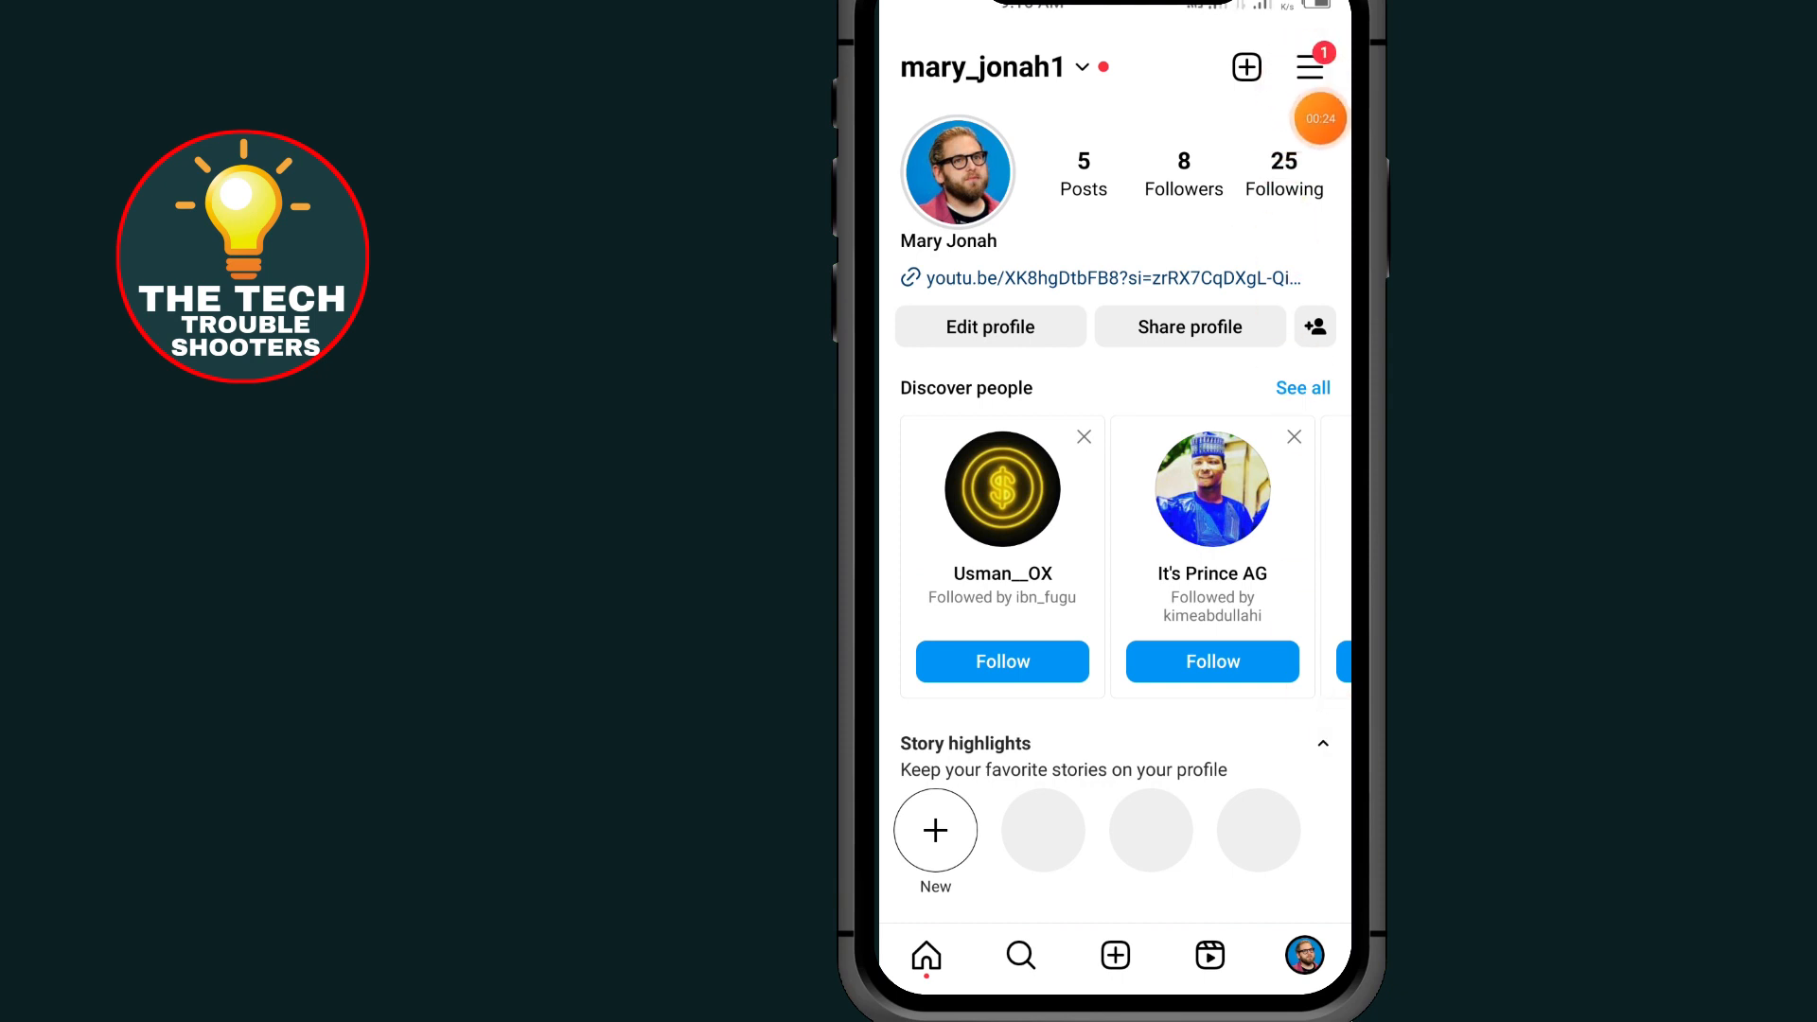
pyautogui.click(1308, 66)
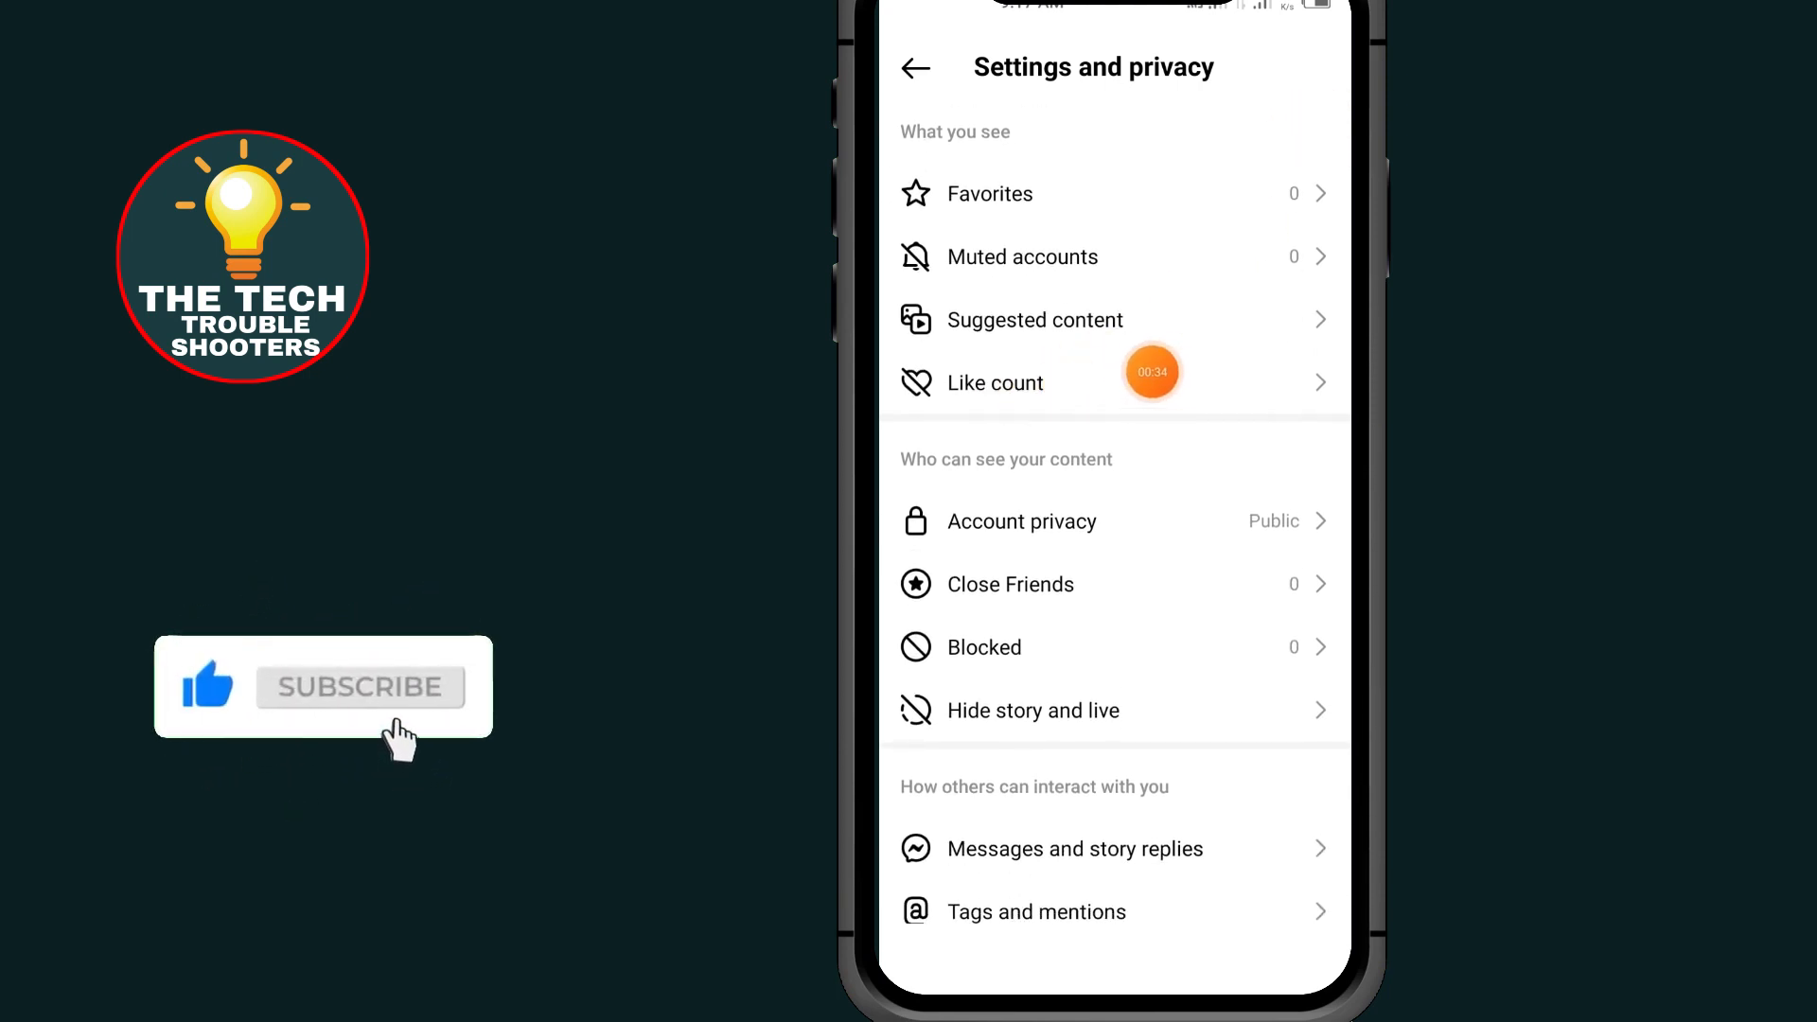
# Step: Reach Like count under What you see from Settings and privacy
pyautogui.click(360, 685)
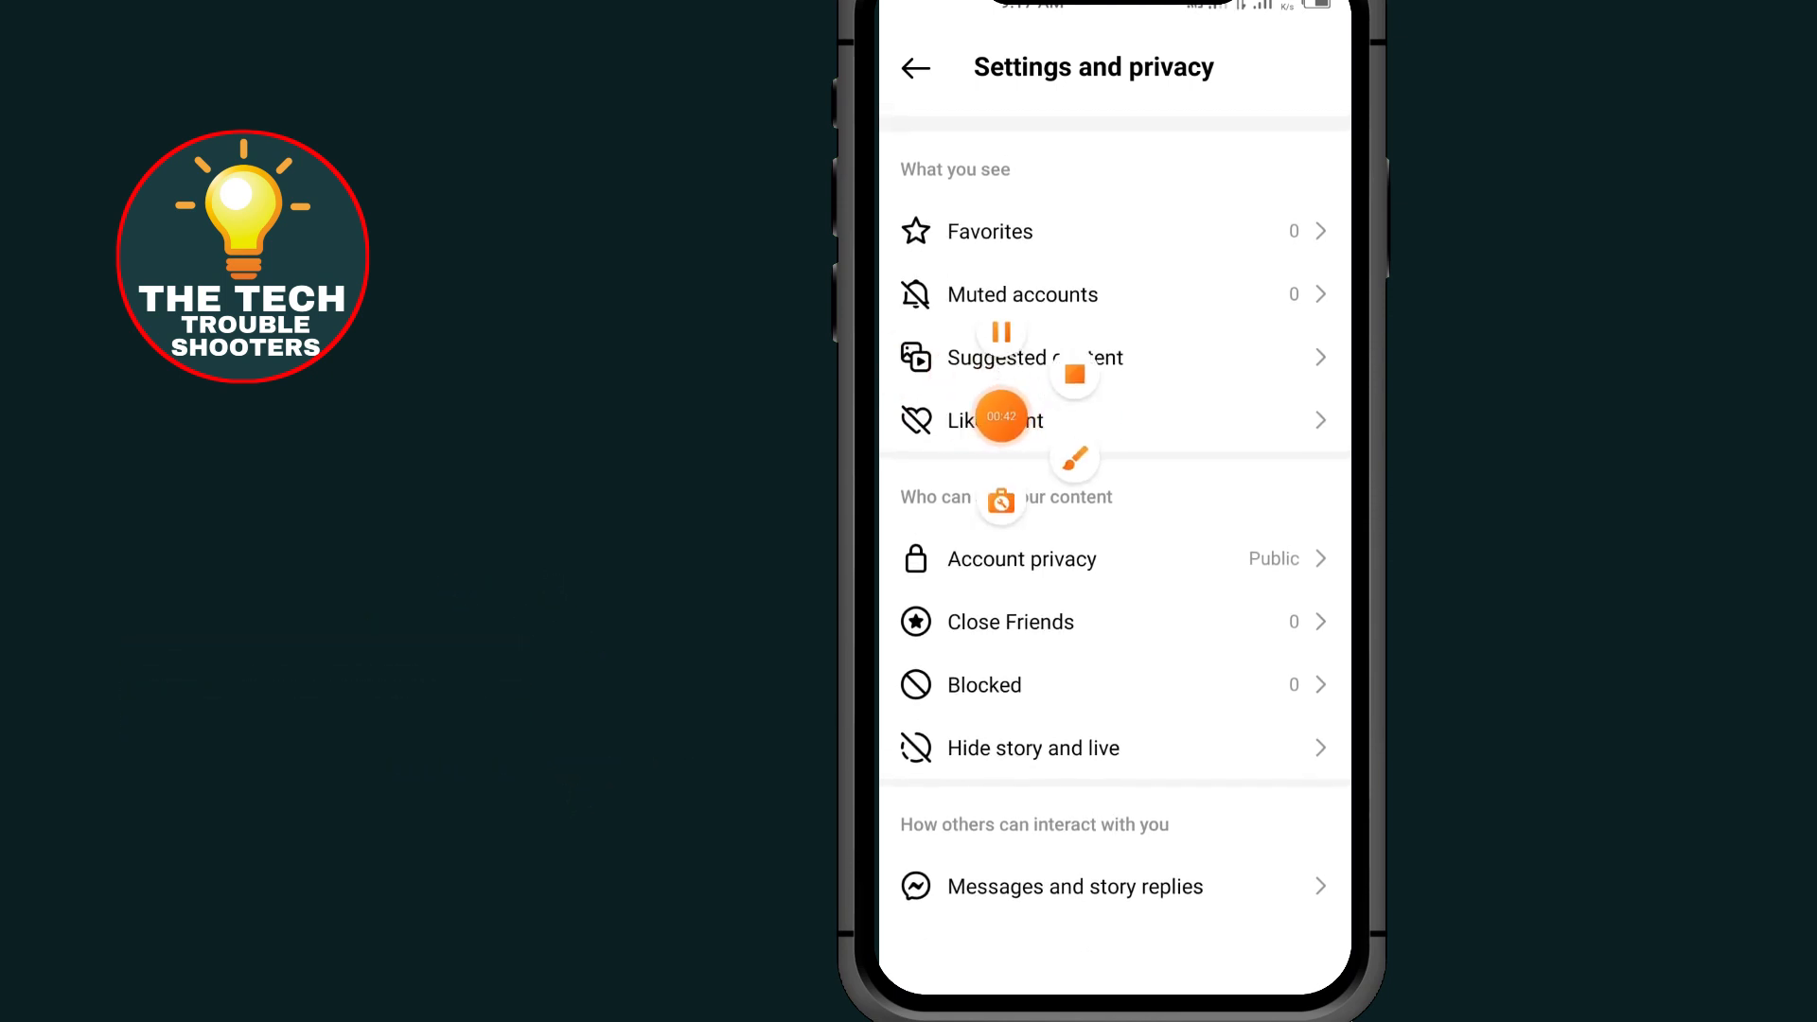
pyautogui.click(990, 420)
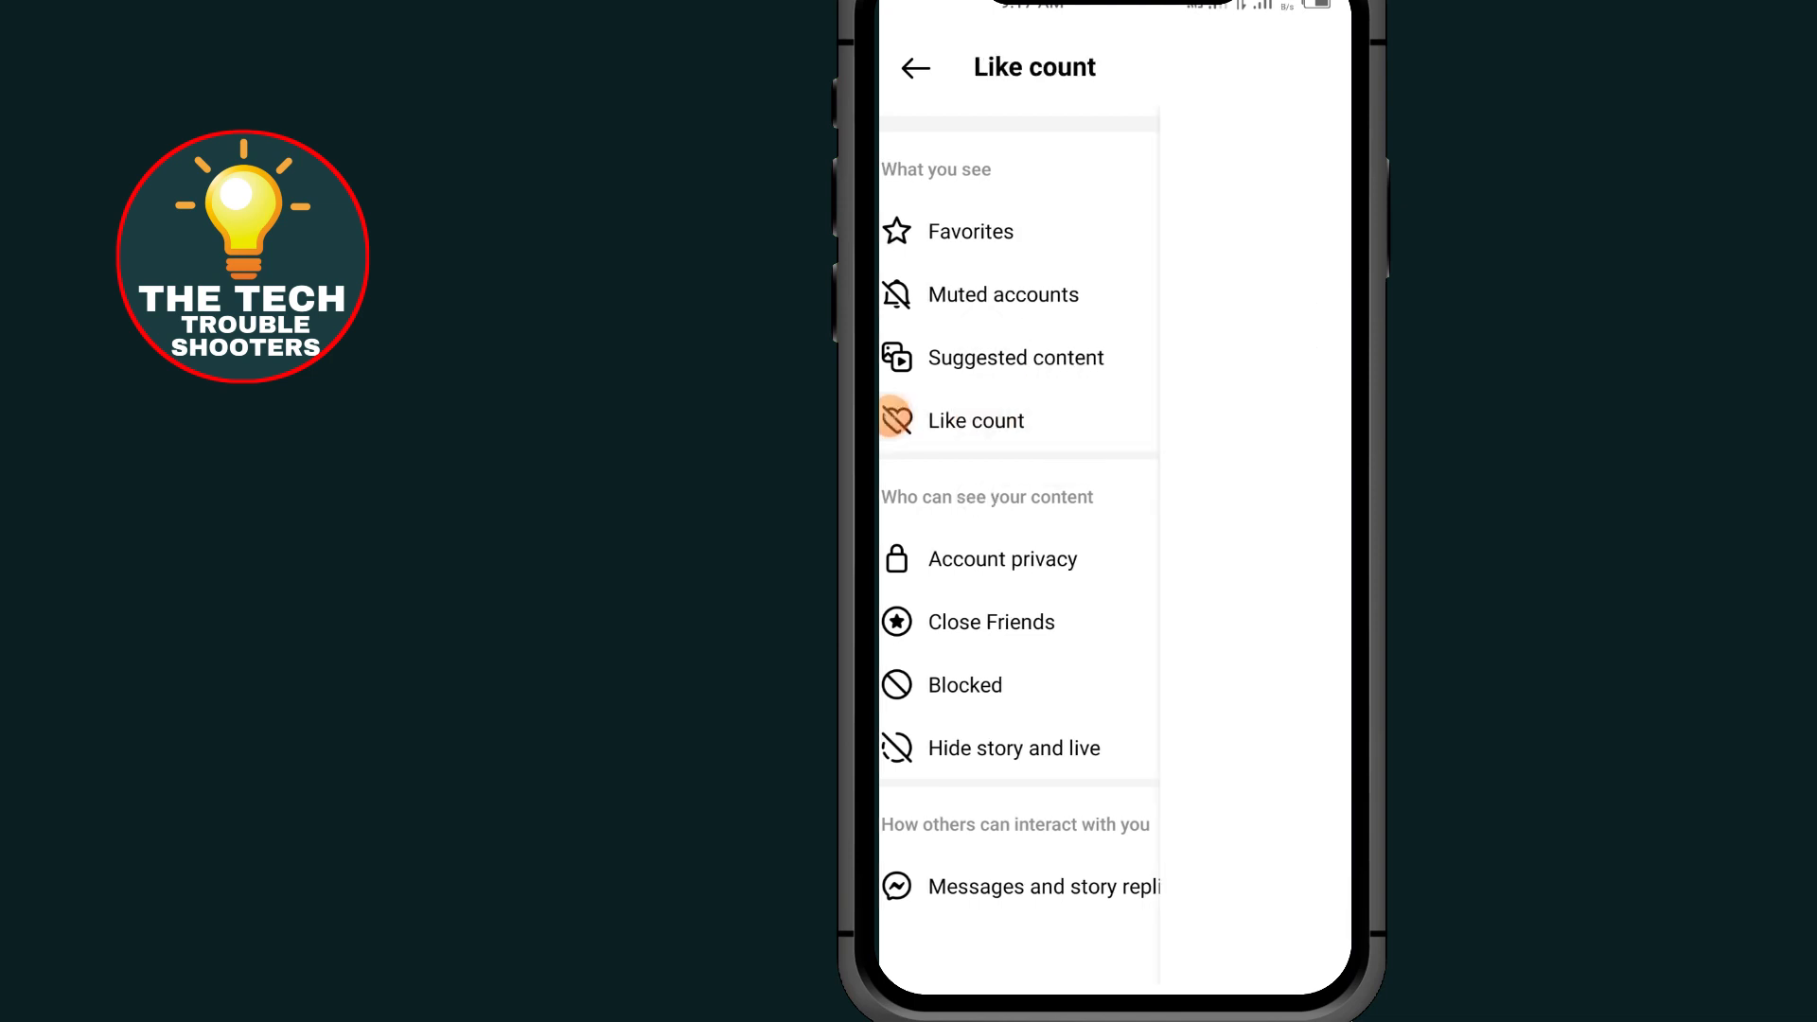
pyautogui.click(974, 420)
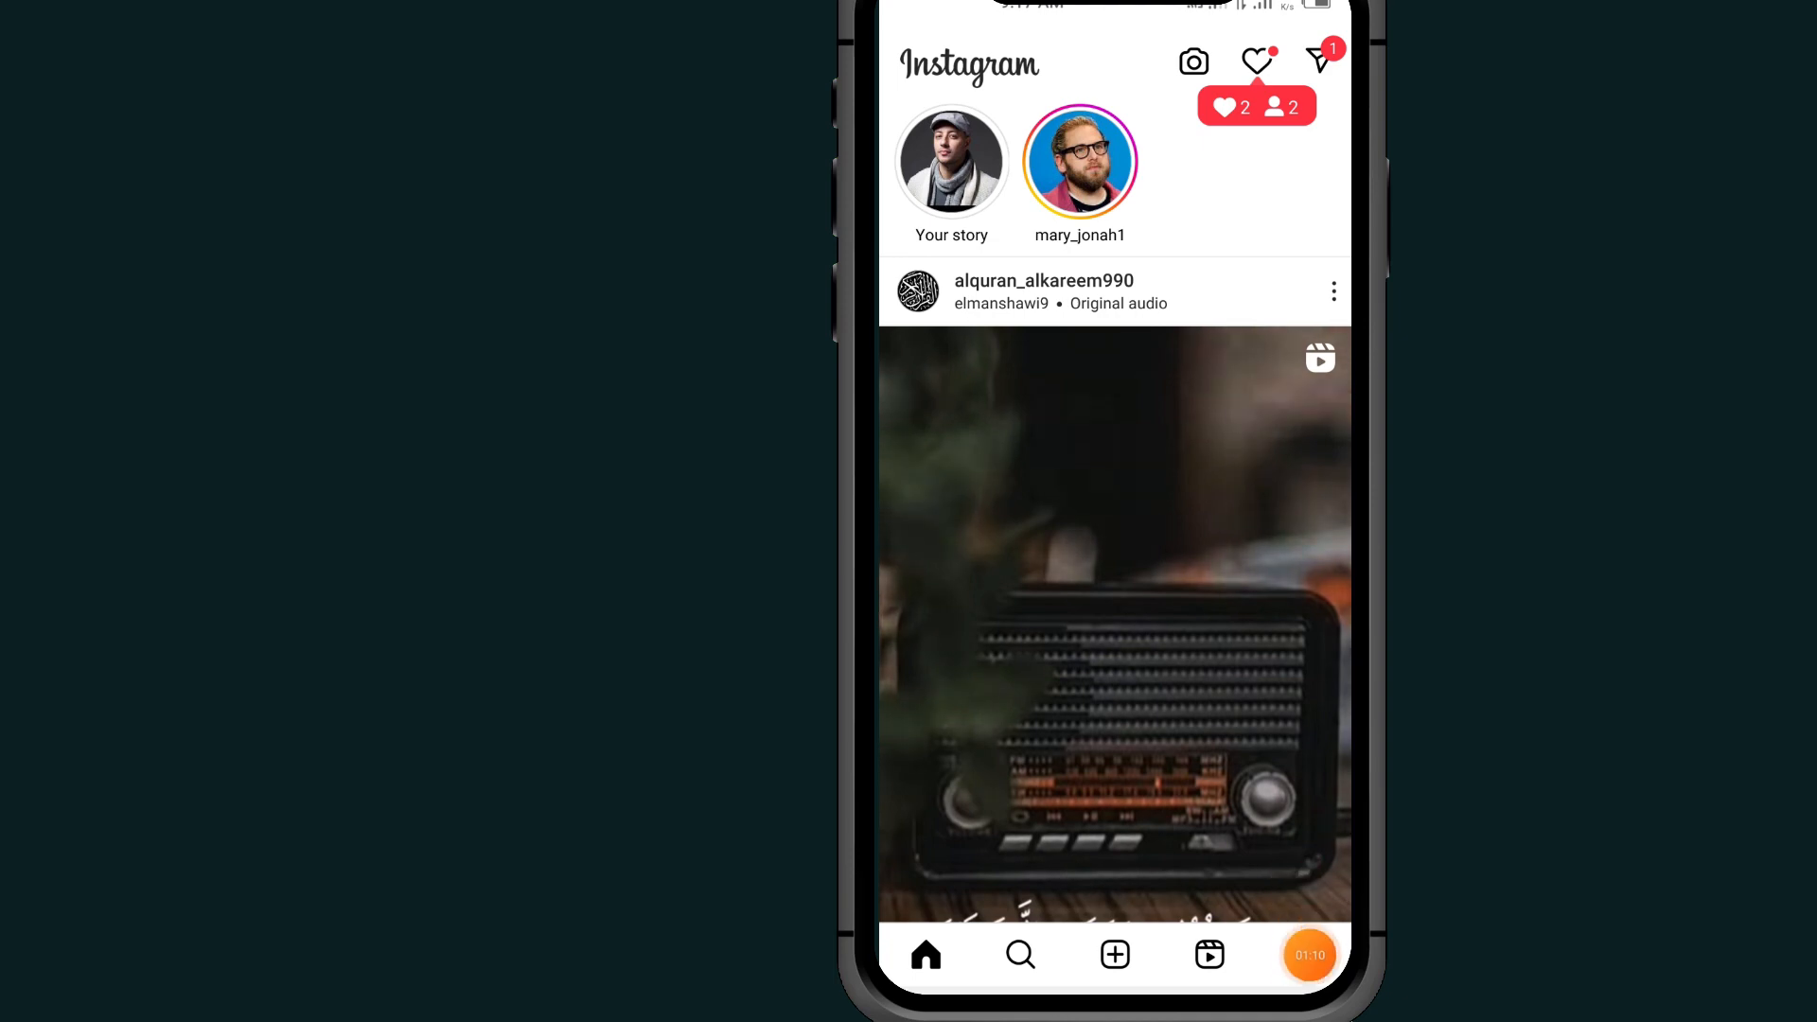
# Step: Go to the profile, open its options sheet and choose Settings
pyautogui.click(1308, 954)
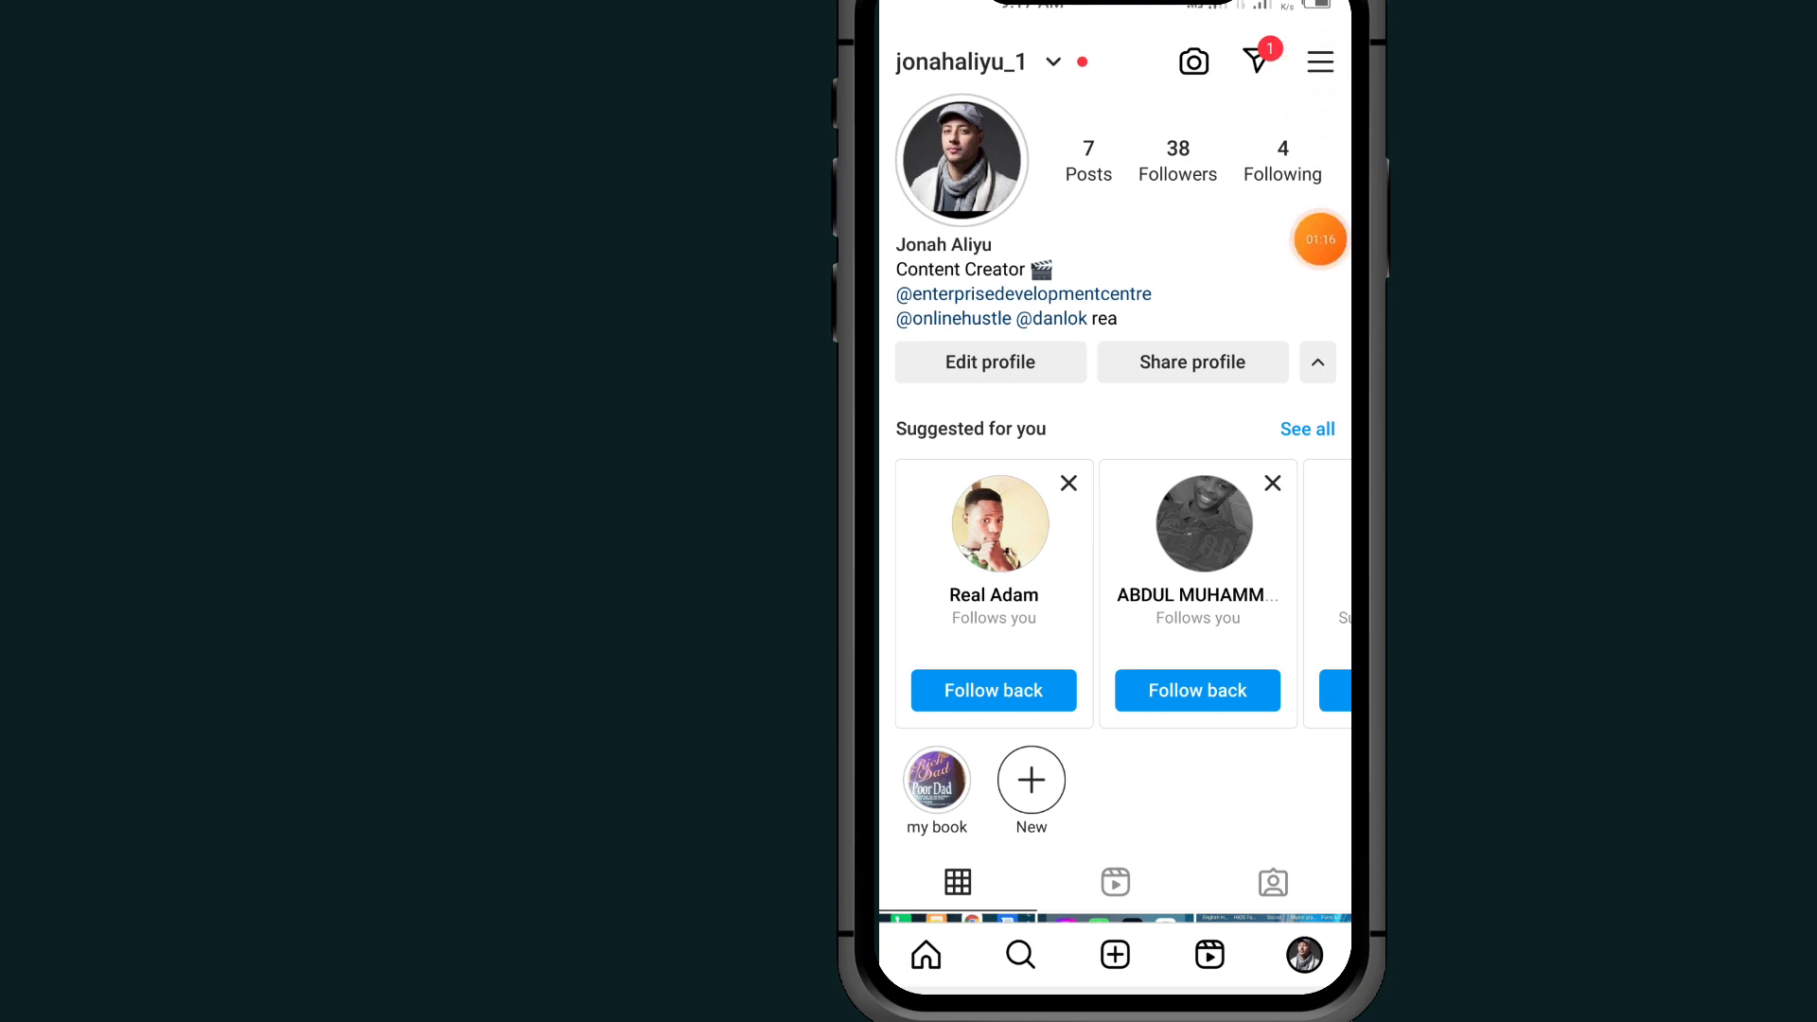
pyautogui.click(1319, 61)
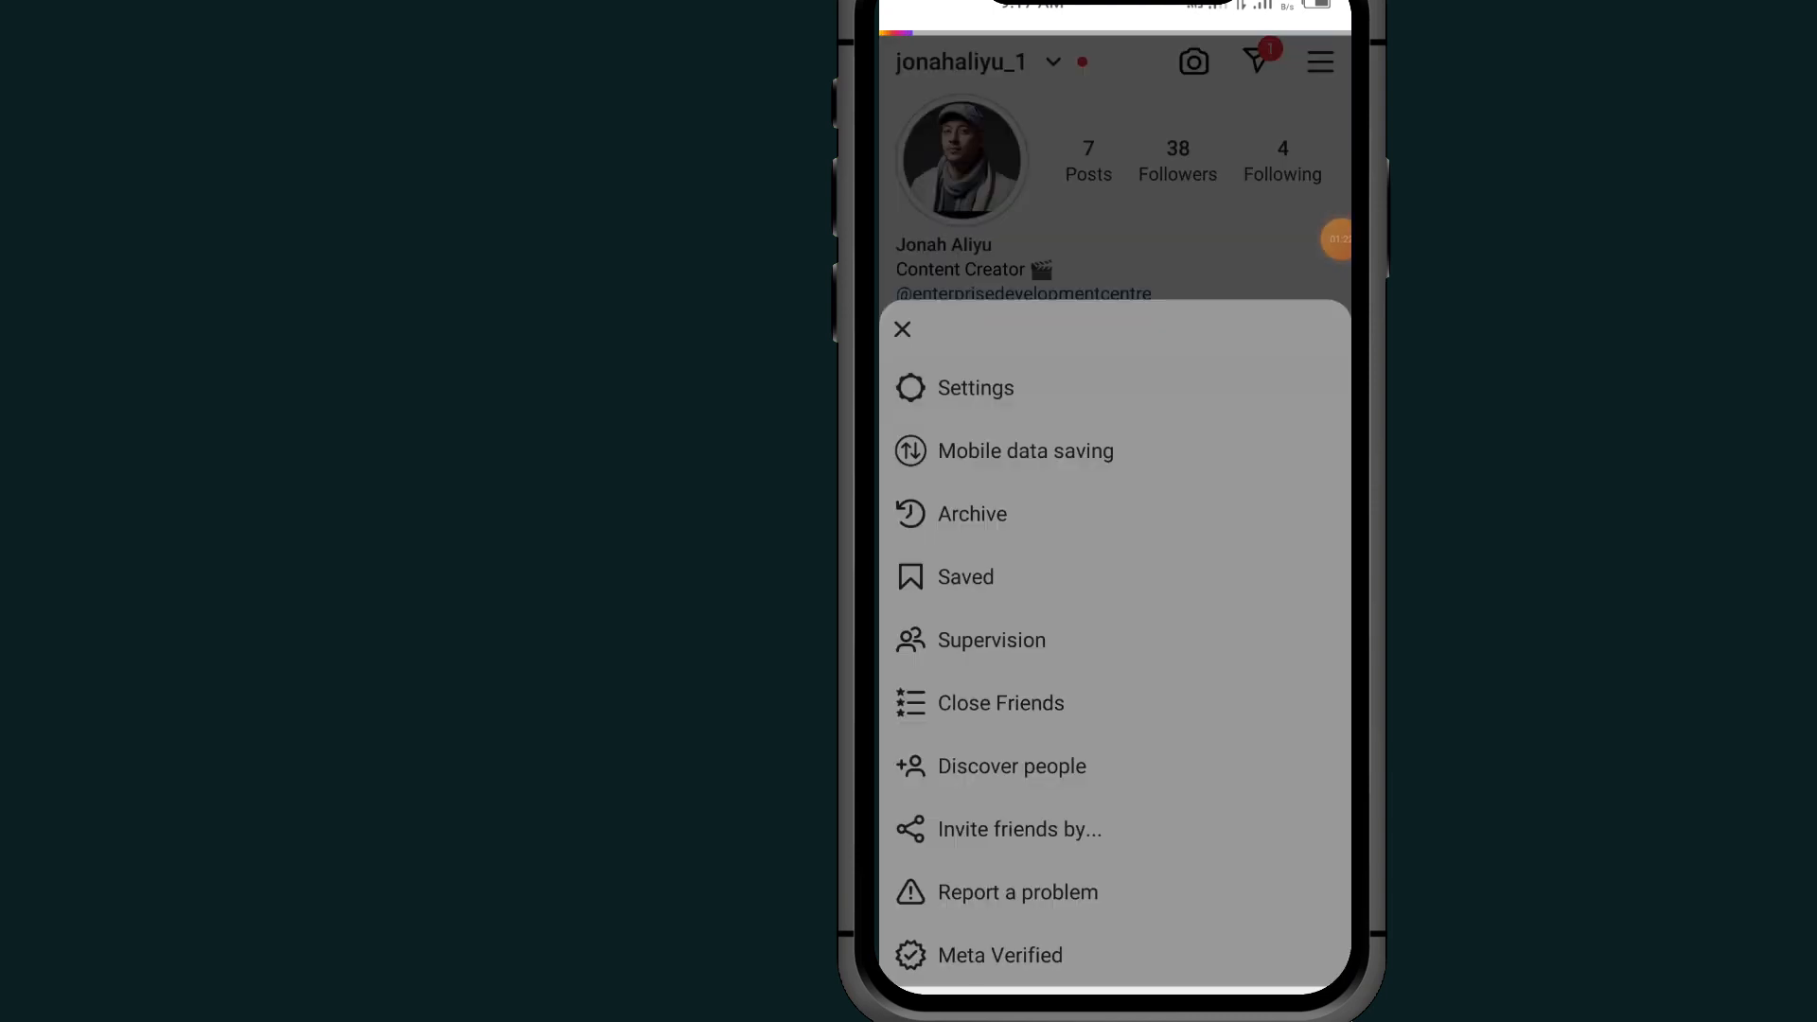
pyautogui.click(975, 388)
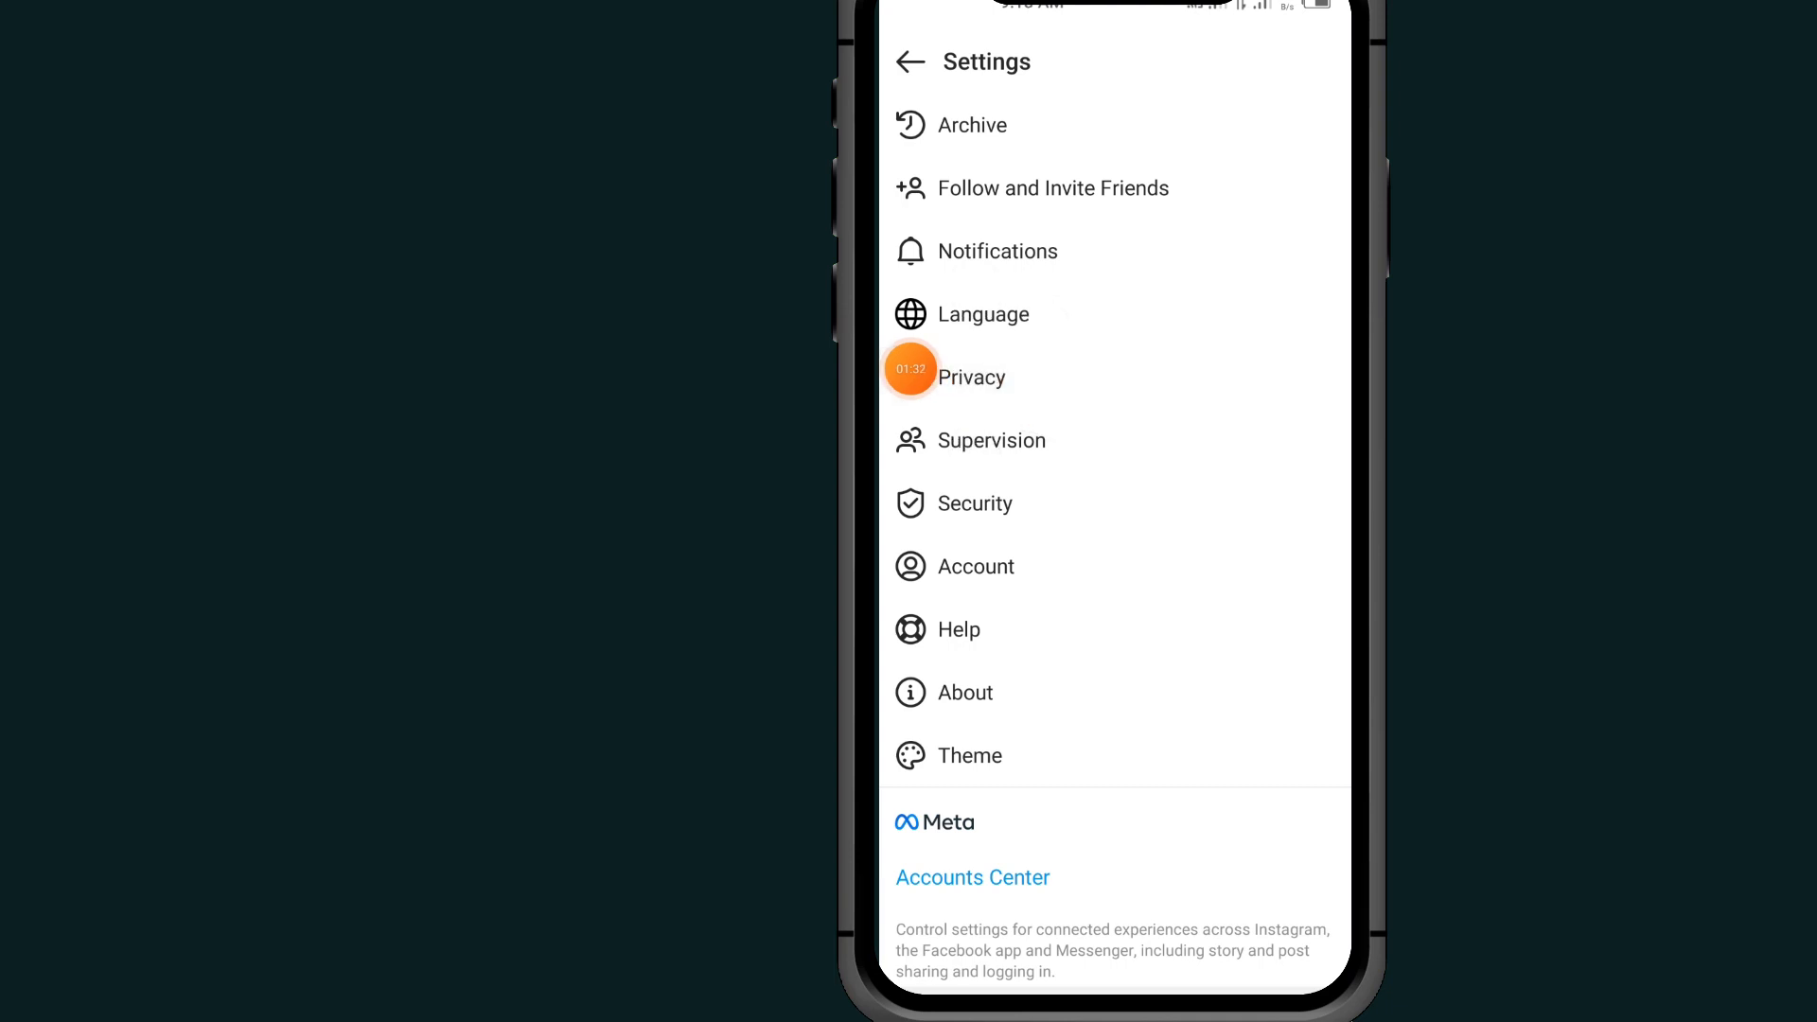
# Step: Go into Privacy and then the Tags options under Interactions
pyautogui.click(971, 377)
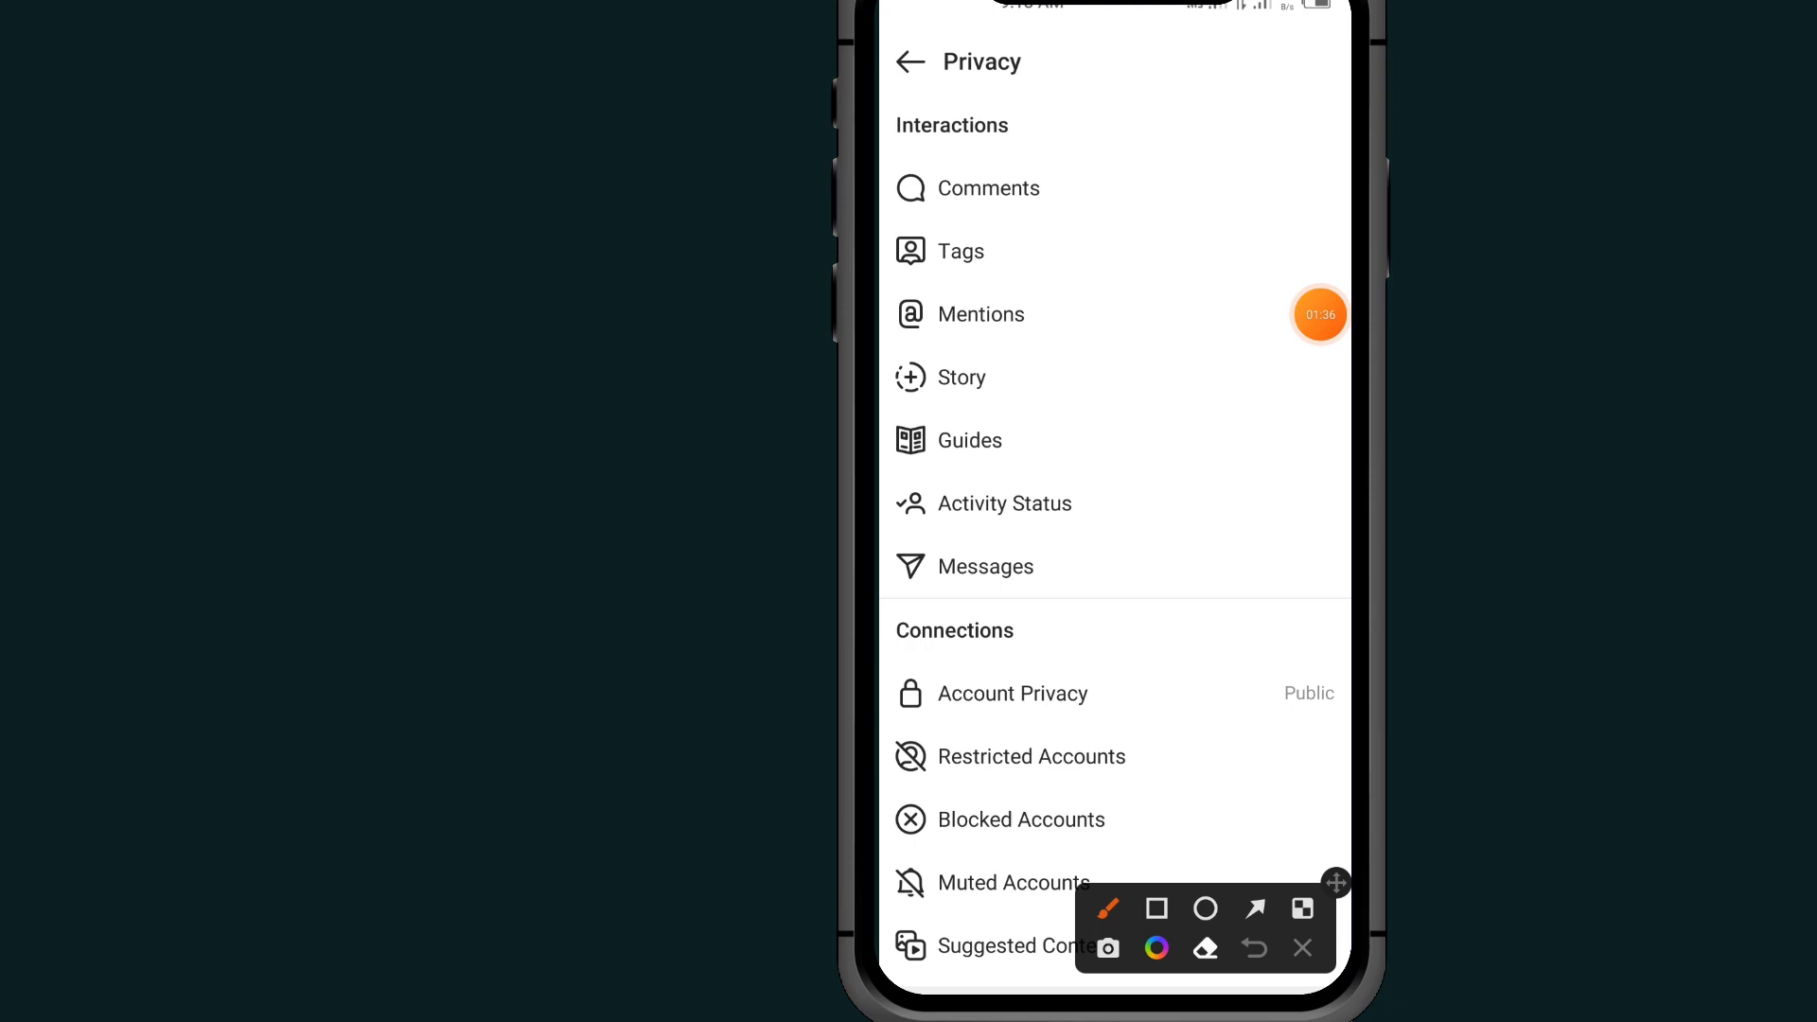
pyautogui.moveTo(897, 225); pyautogui.dragTo(1065, 267)
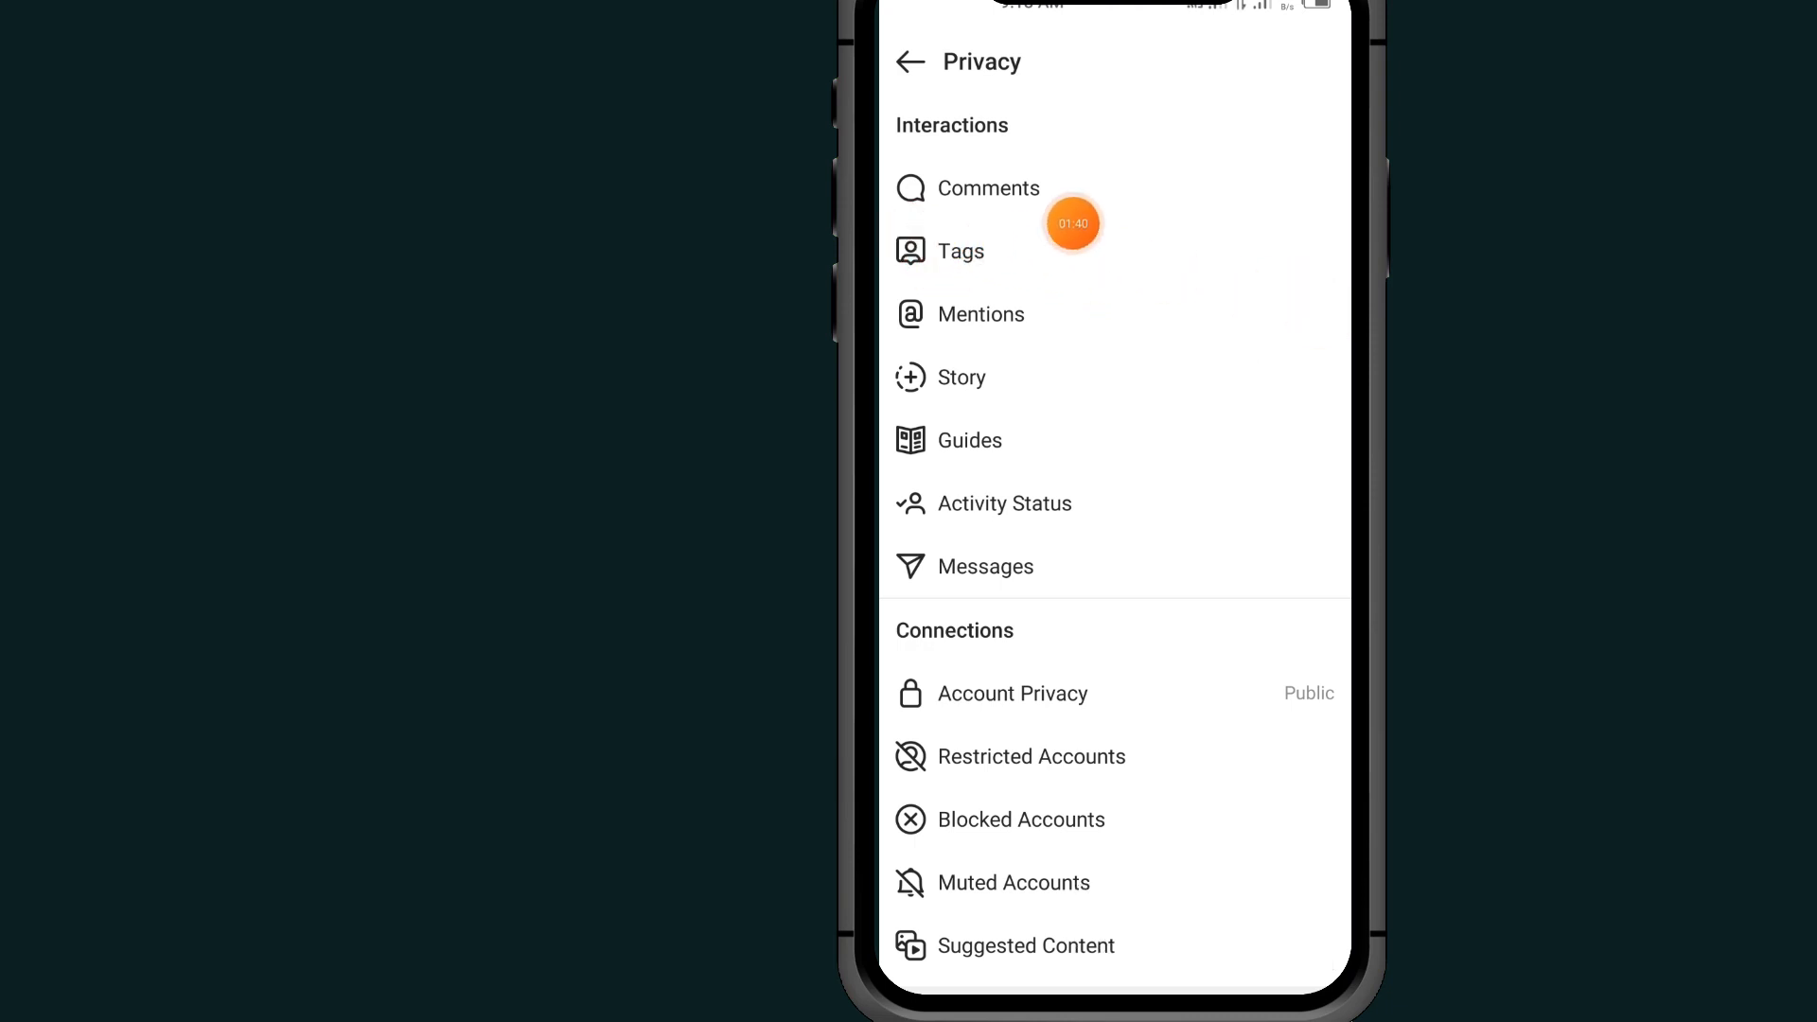
pyautogui.click(960, 250)
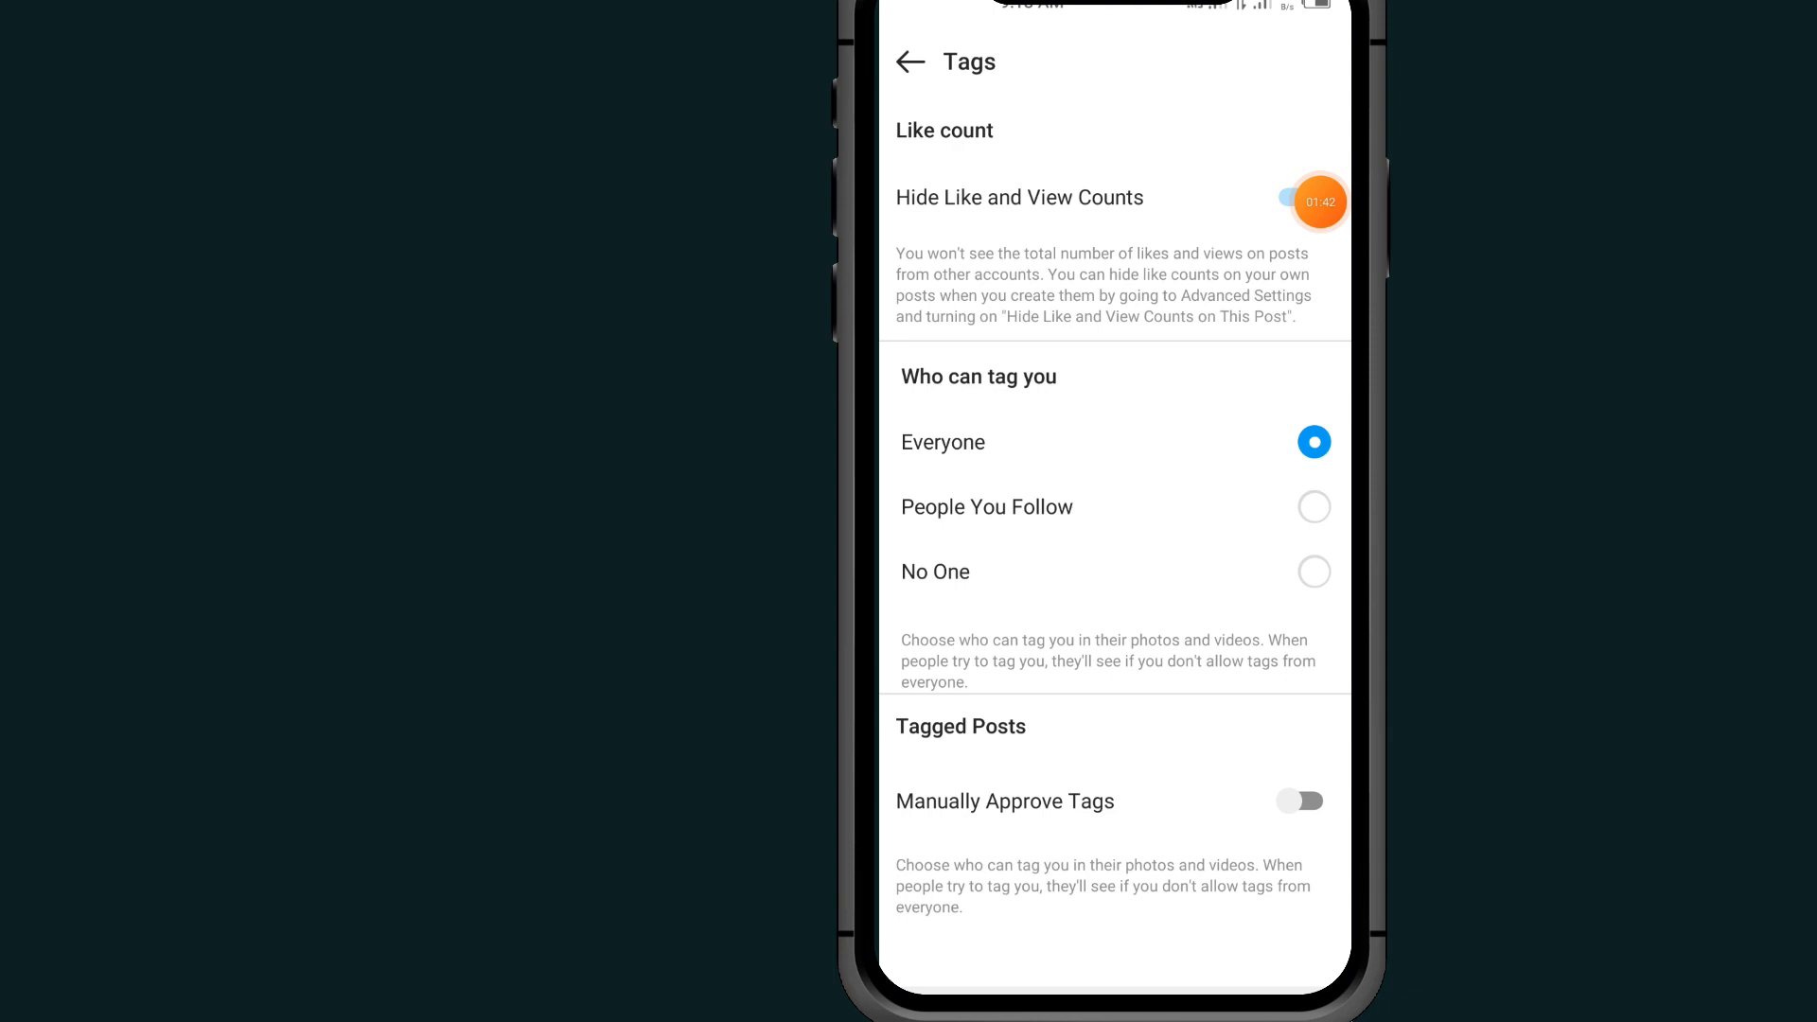
# Step: Turn the Hide Like and View Counts toggle off so totals show again
pyautogui.click(1298, 196)
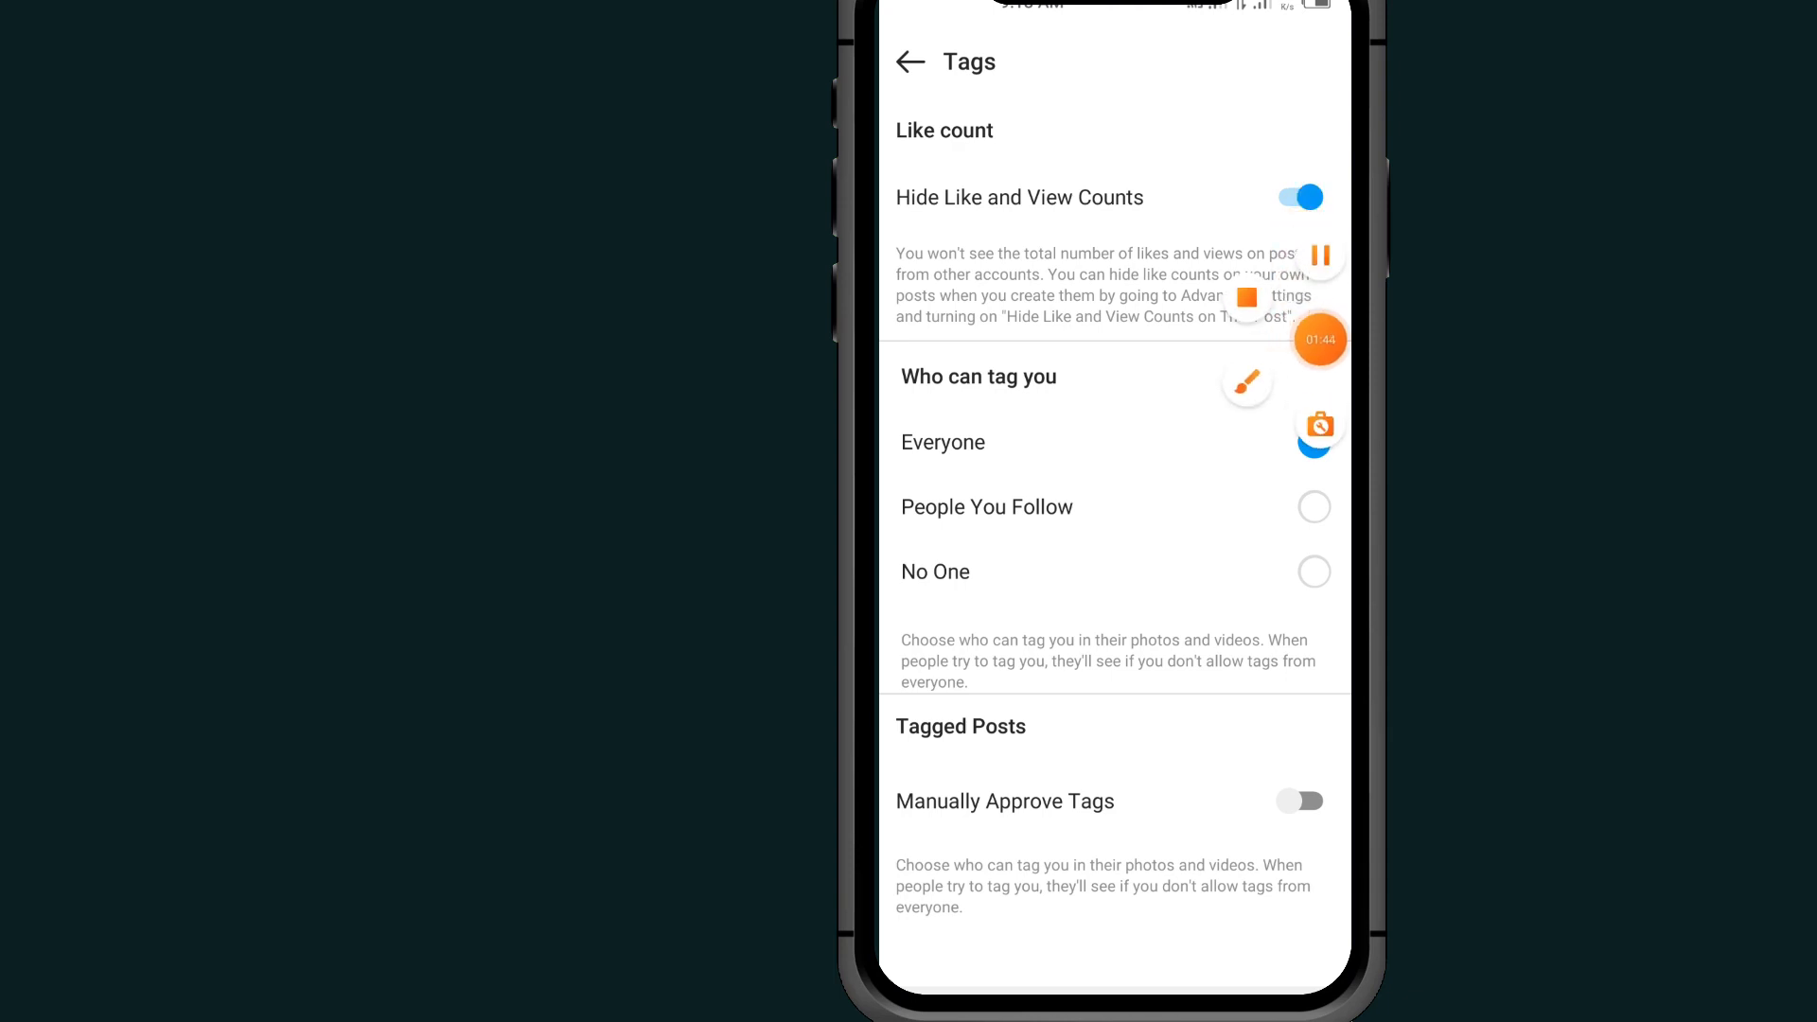
pyautogui.moveTo(916, 223); pyautogui.dragTo(1181, 229)
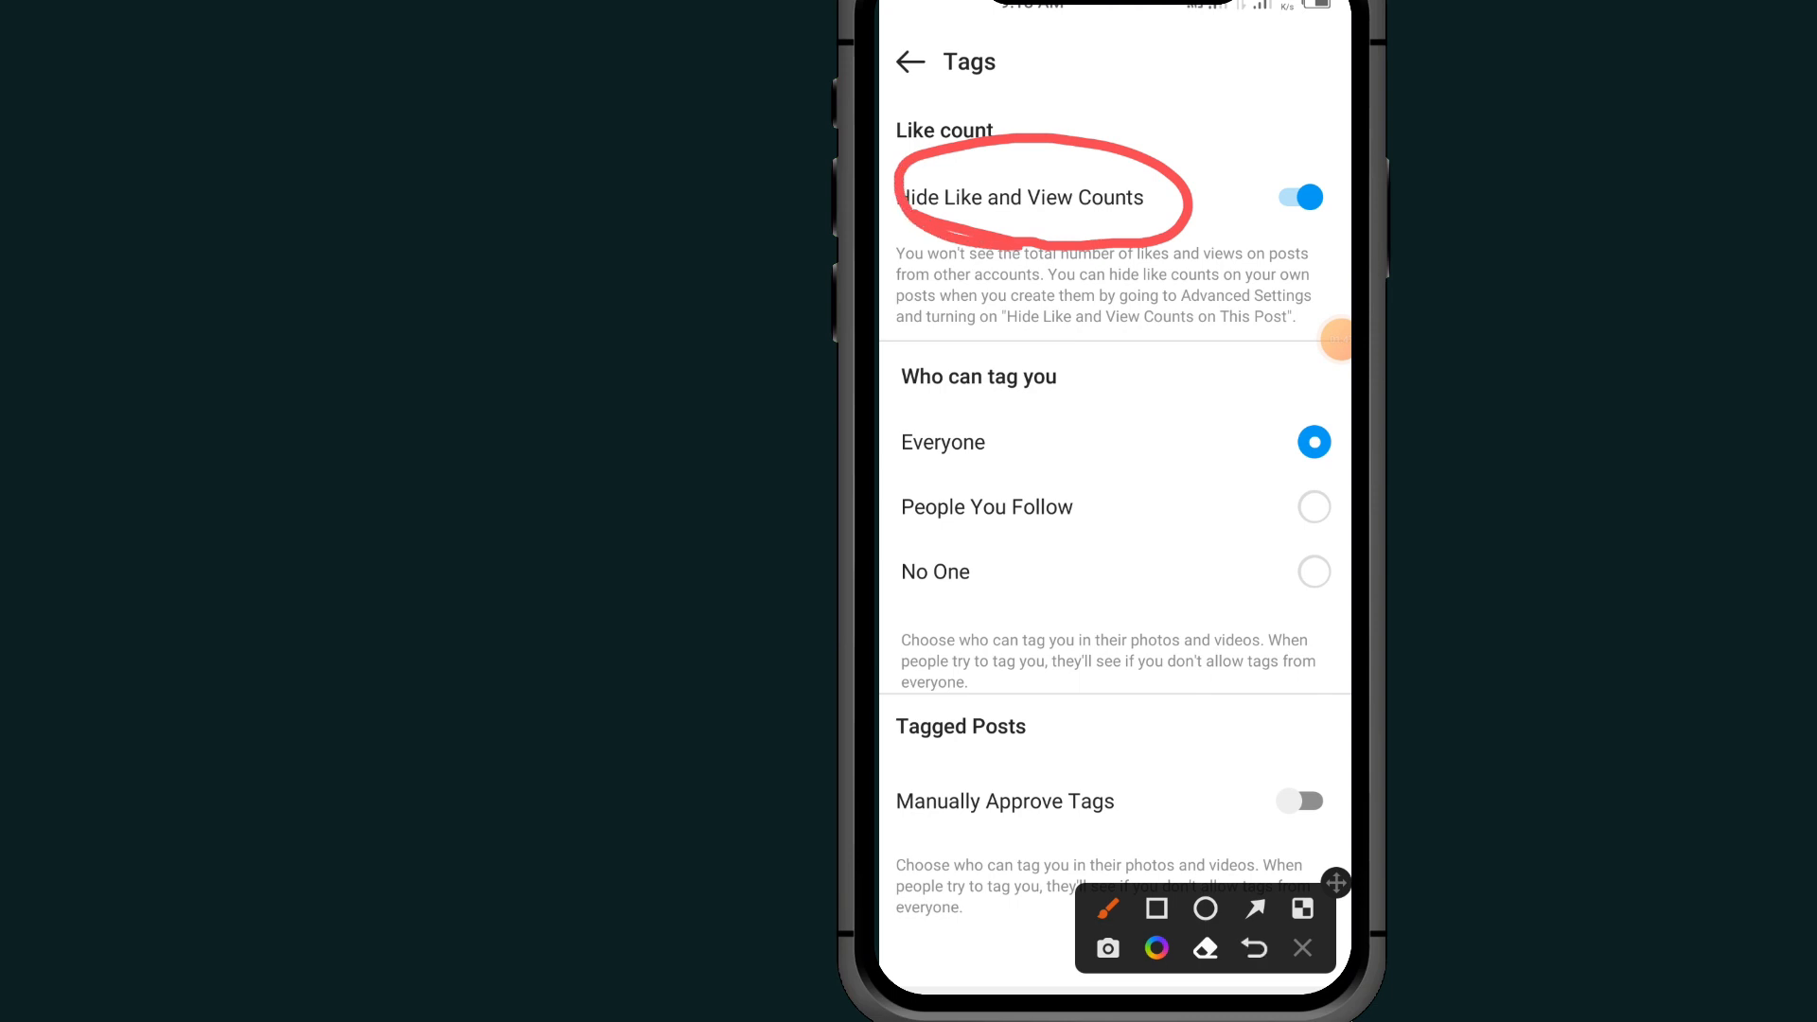
pyautogui.click(1301, 948)
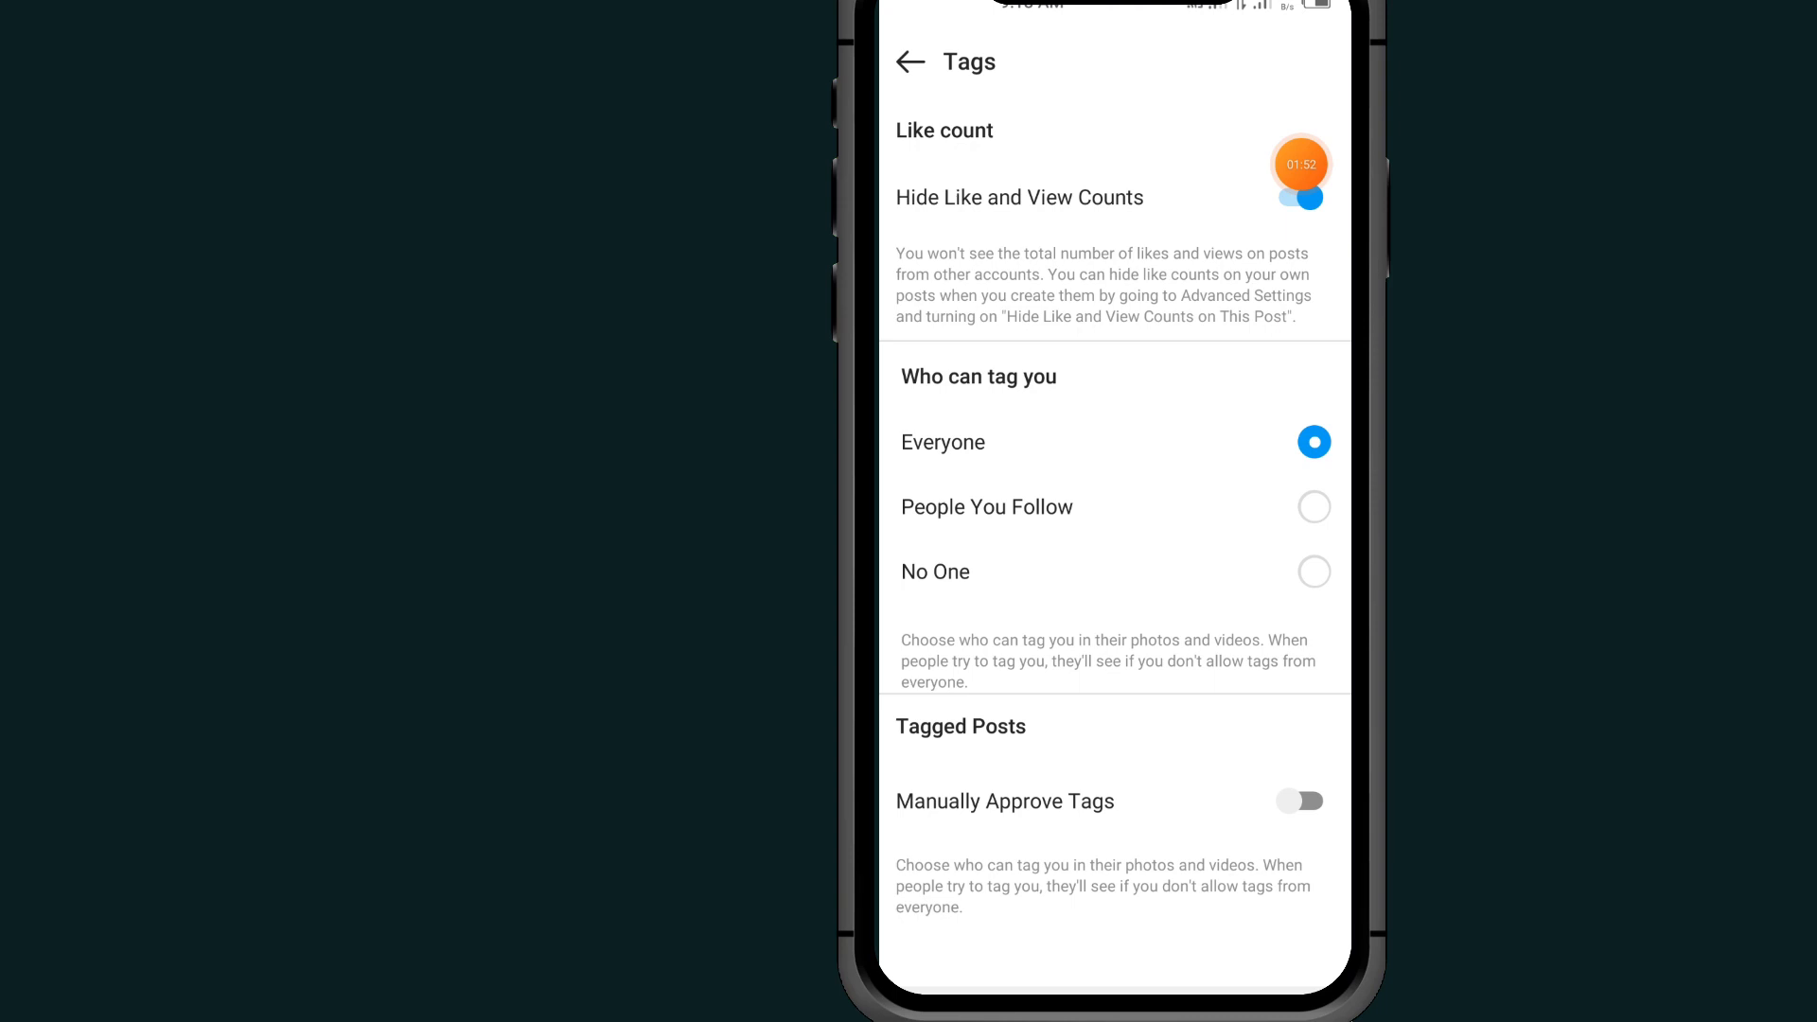
pyautogui.click(1298, 197)
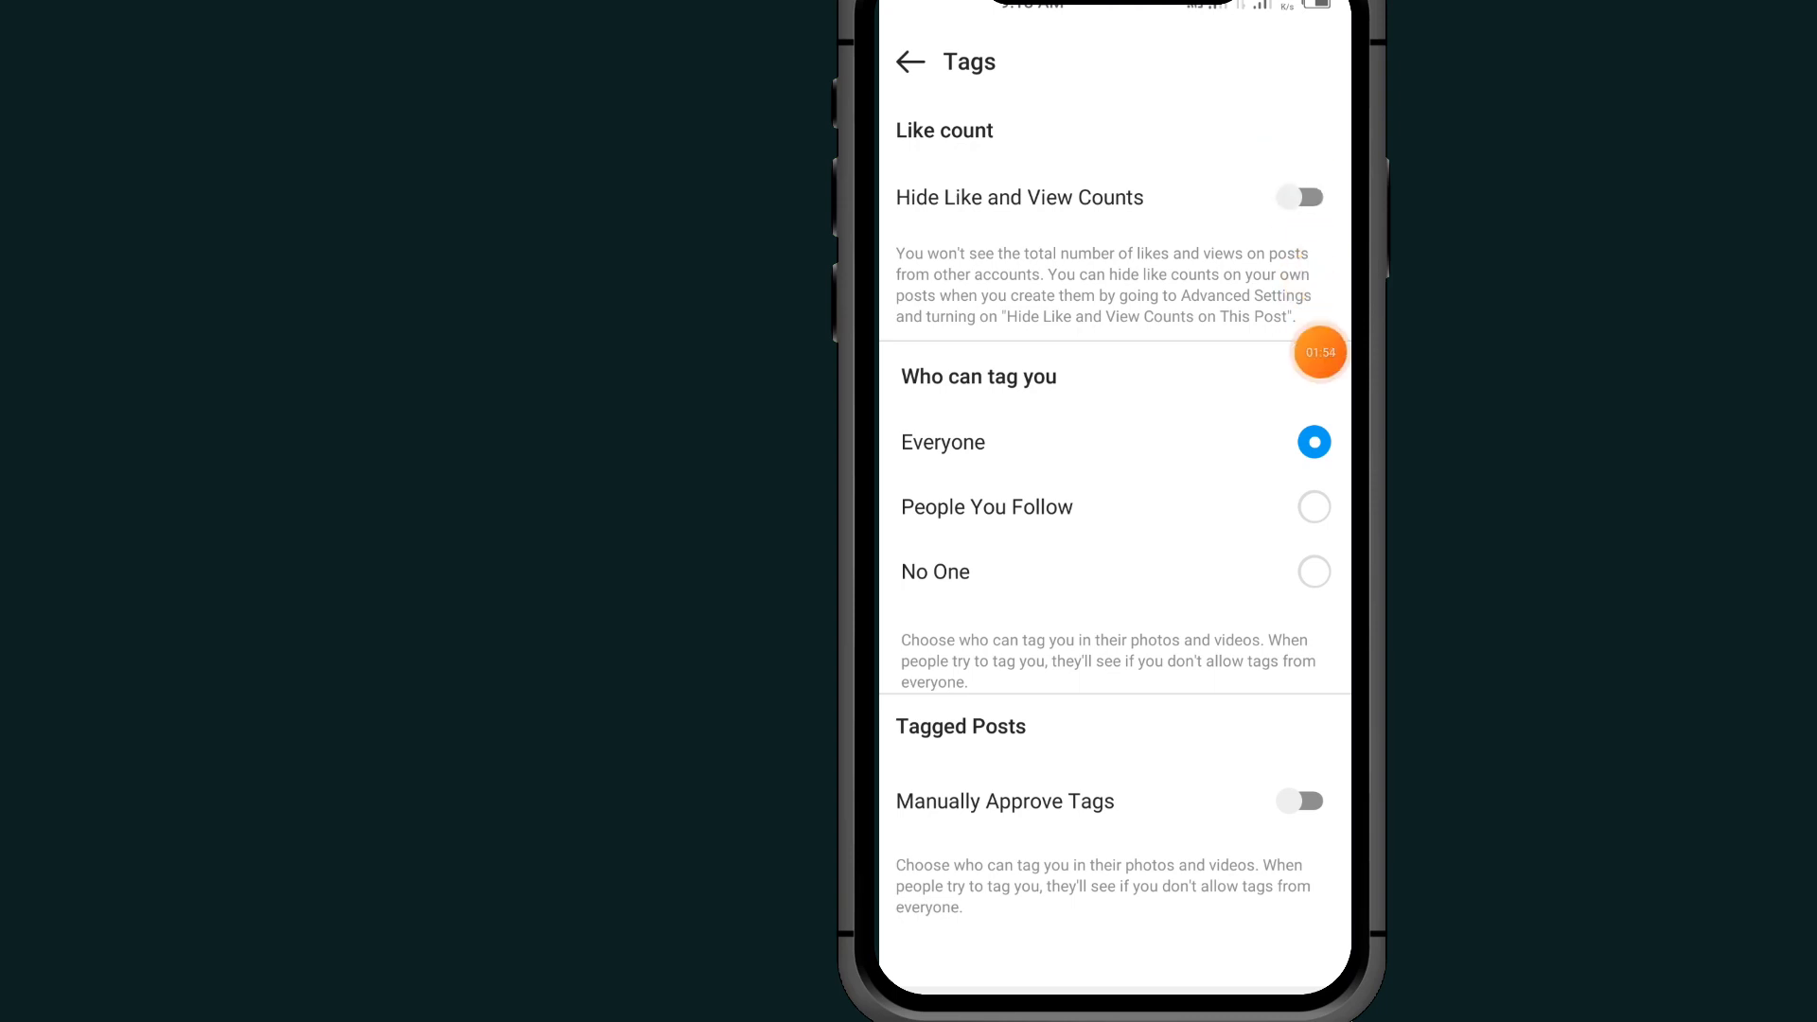